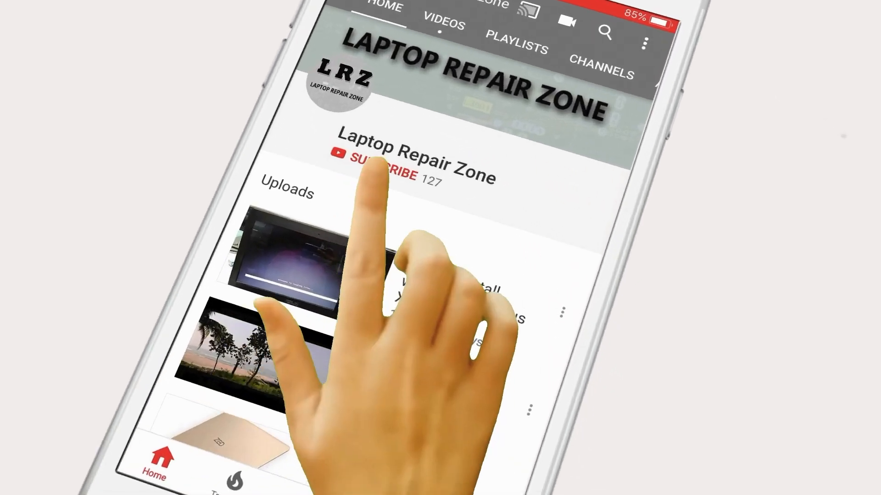
Subscribe to the Laptop Repair Zone channel and enable bell notifications.
click(379, 175)
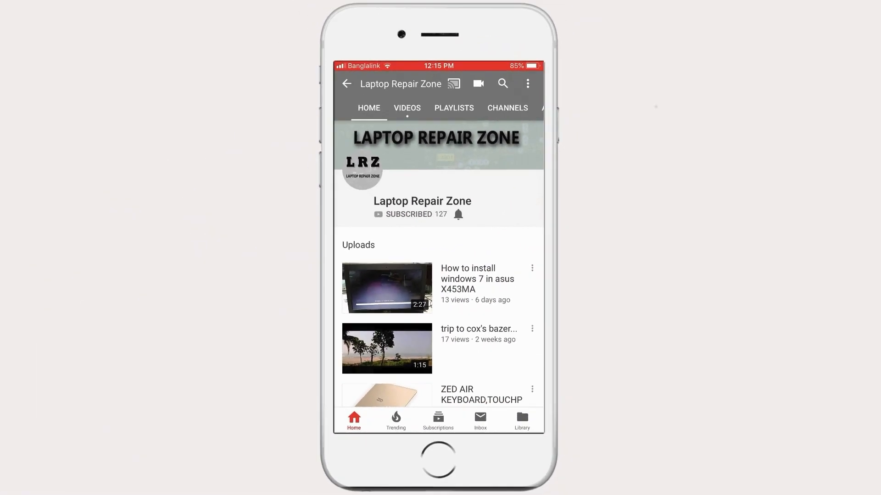
click(458, 215)
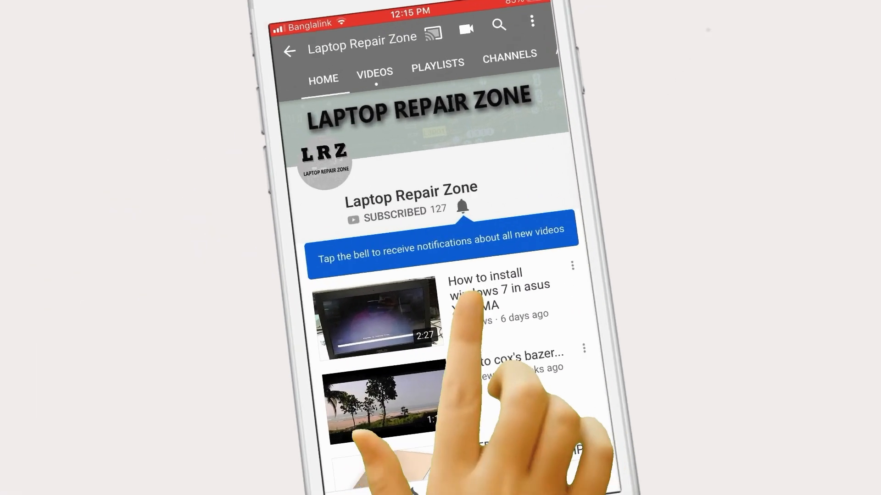
click(464, 208)
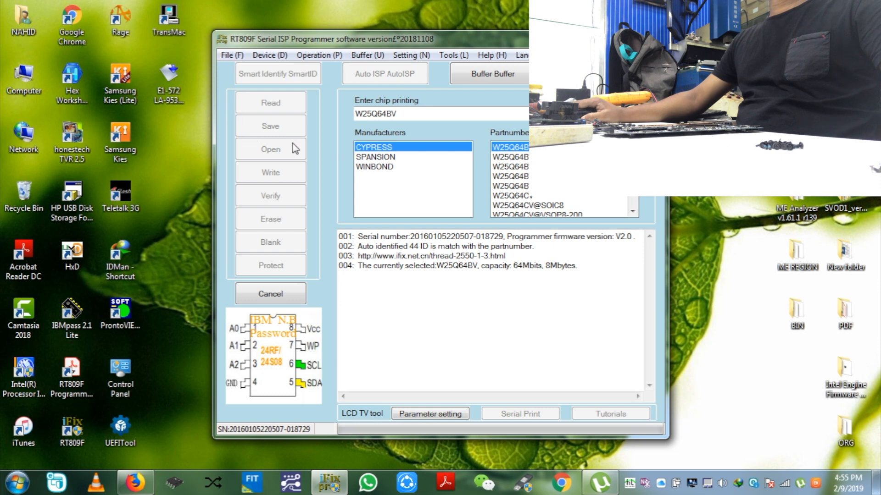
Load the E1-572 LA-9532P Rev 1A.bin file from the Desktop into the programmer.
click(270, 150)
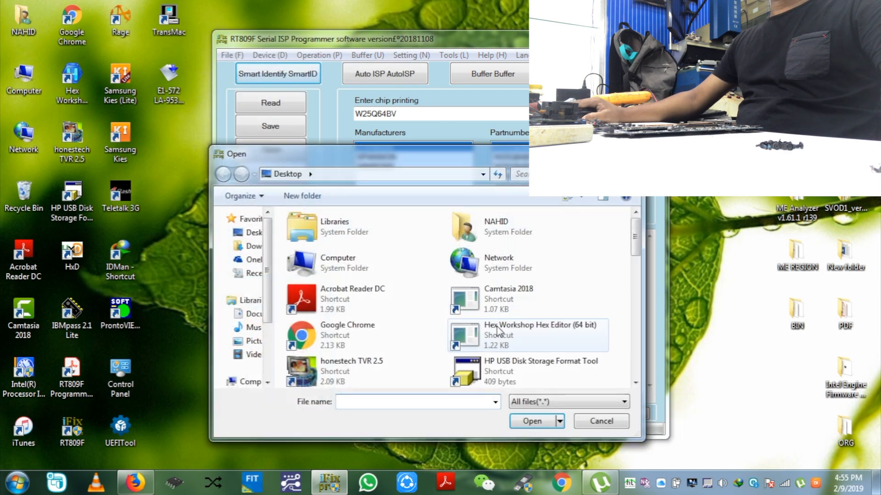
scroll(down, 3)
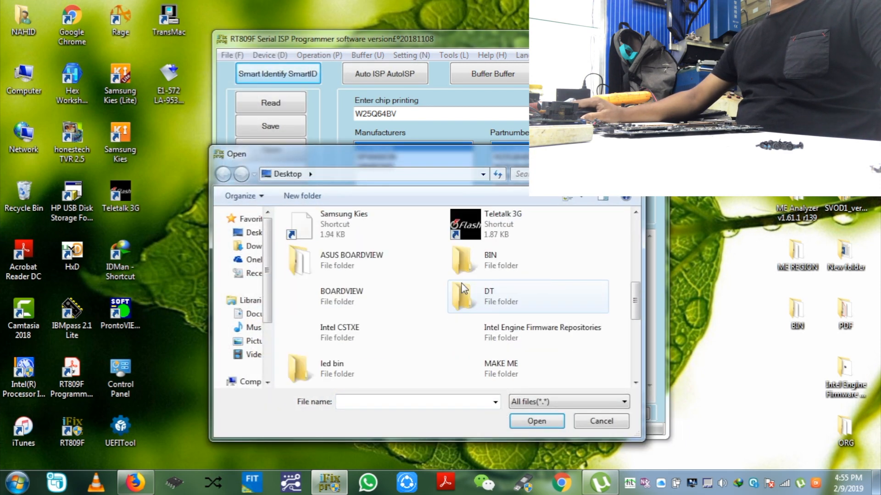
click(362, 263)
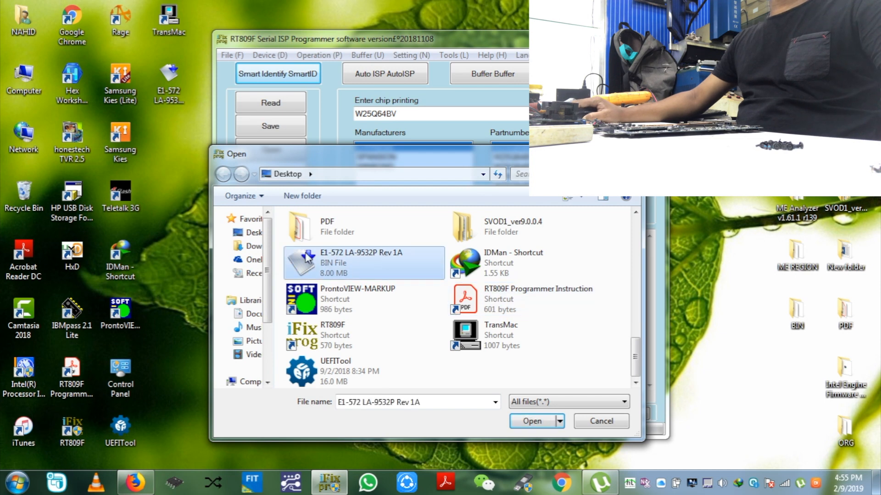
mouse_move(376, 263)
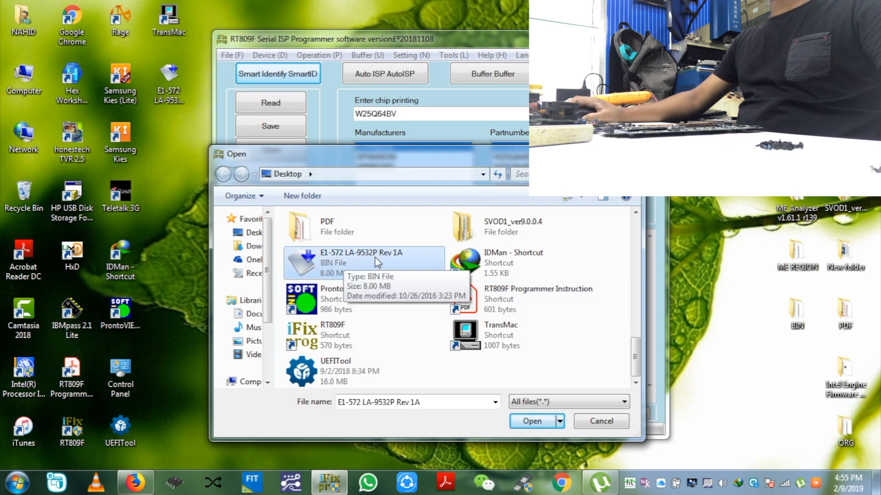
click(530, 420)
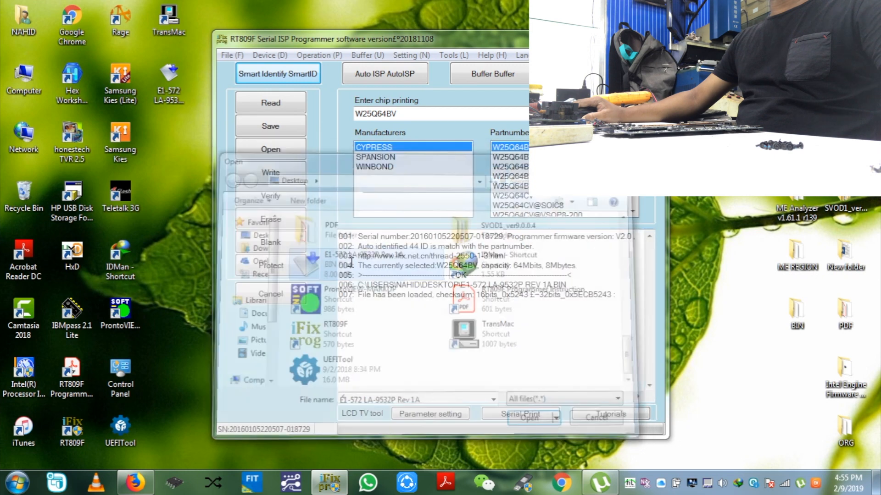
Start writing the loaded BIN to the W25Q64BV chip with auto-erase.
click(527, 417)
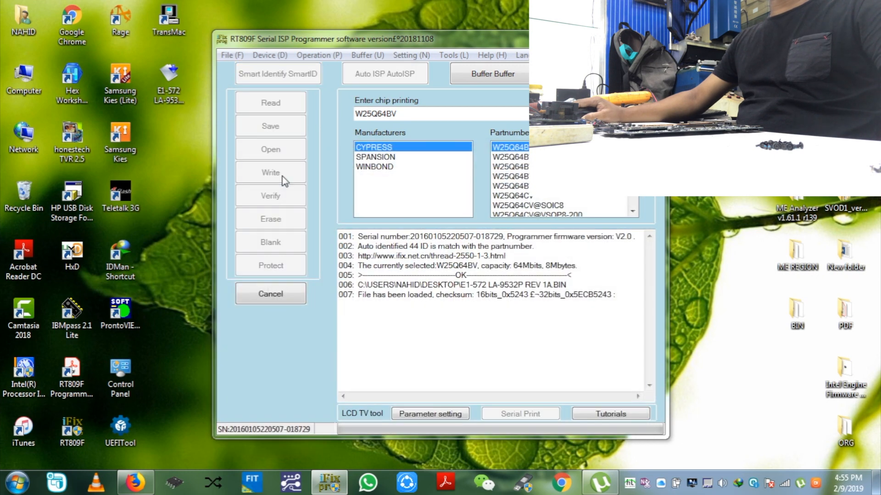
click(270, 173)
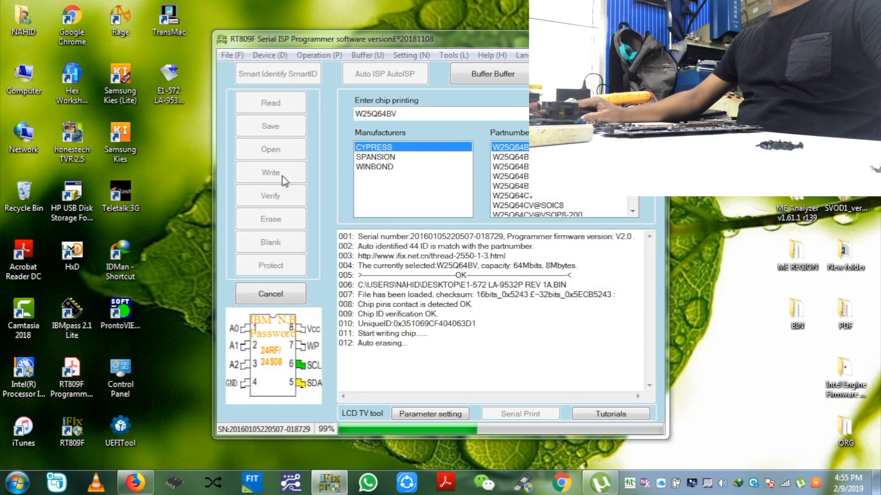